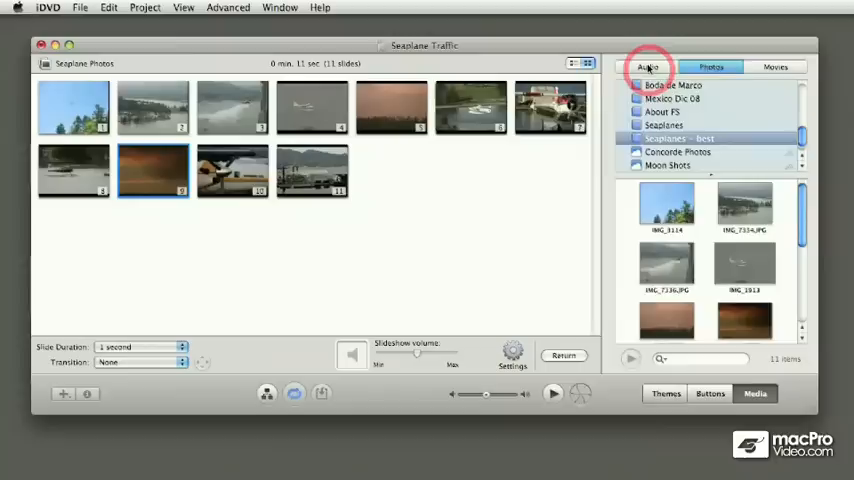
# Step: Switch the media browser to Audio to reach the iTunes music library
pyautogui.click(648, 65)
pyautogui.write('preva')
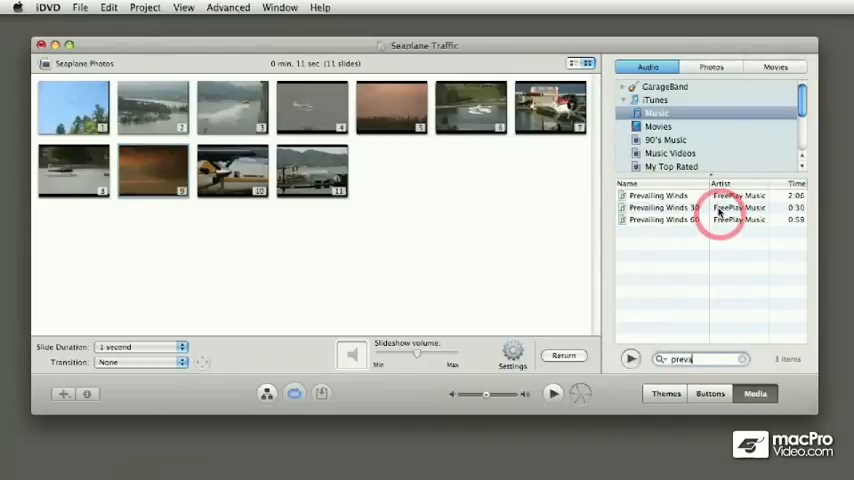
pyautogui.click(667, 207)
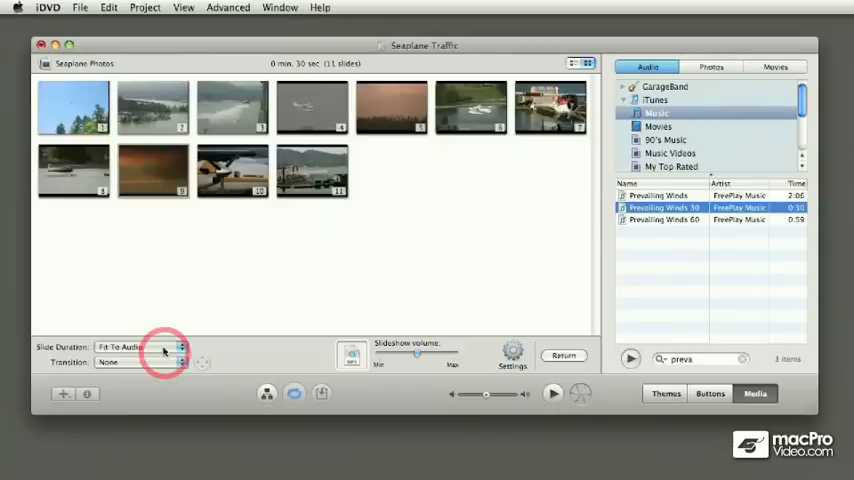
pyautogui.moveTo(62, 110)
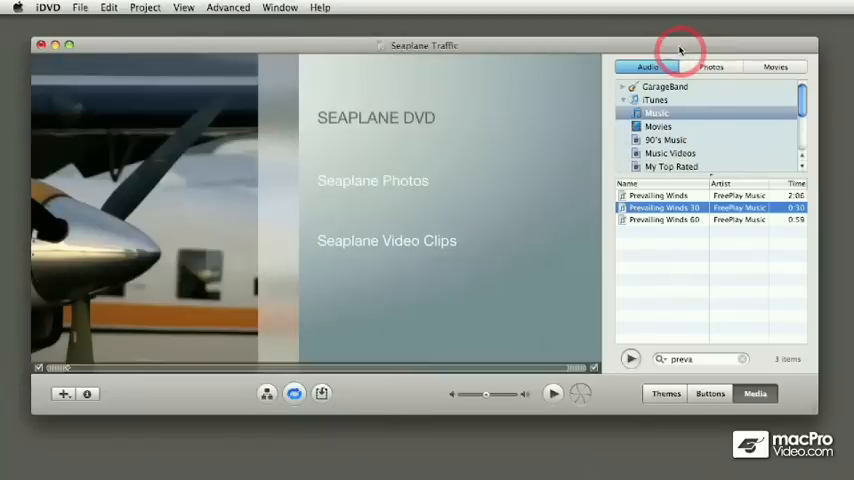
# Step: Set the Seaplane Photos slides to 1 second each, then start the DVD preview
pyautogui.click(711, 67)
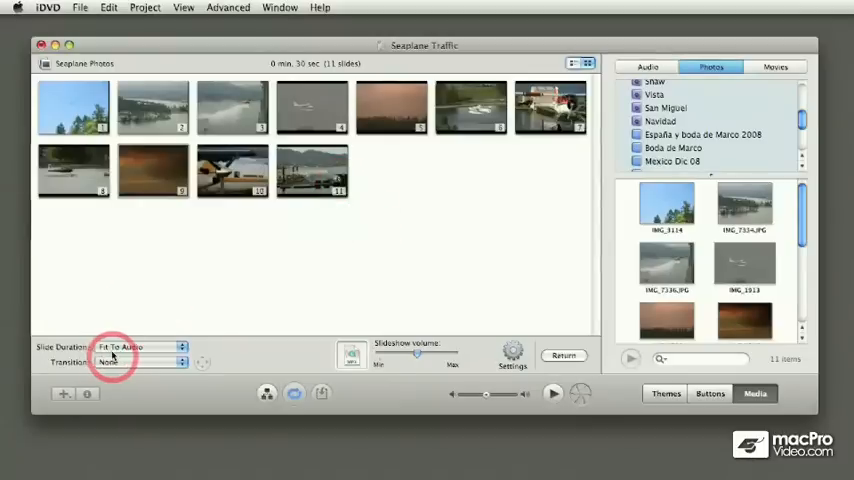
pyautogui.click(140, 347)
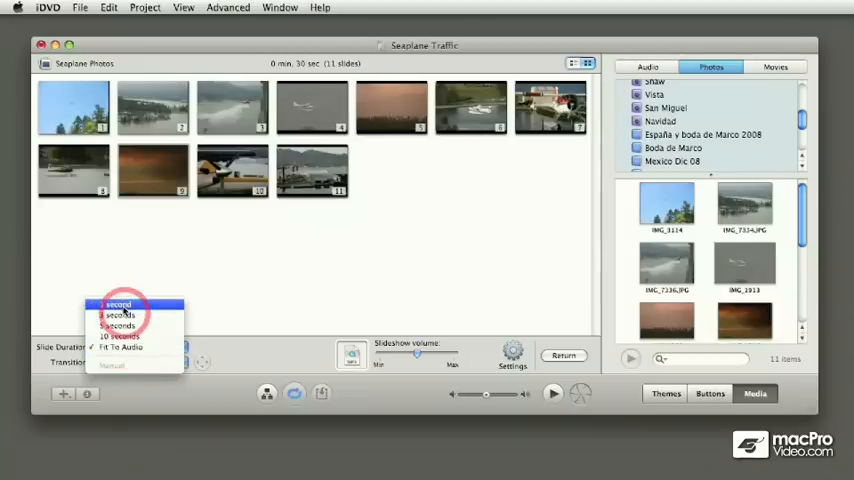
pyautogui.click(118, 302)
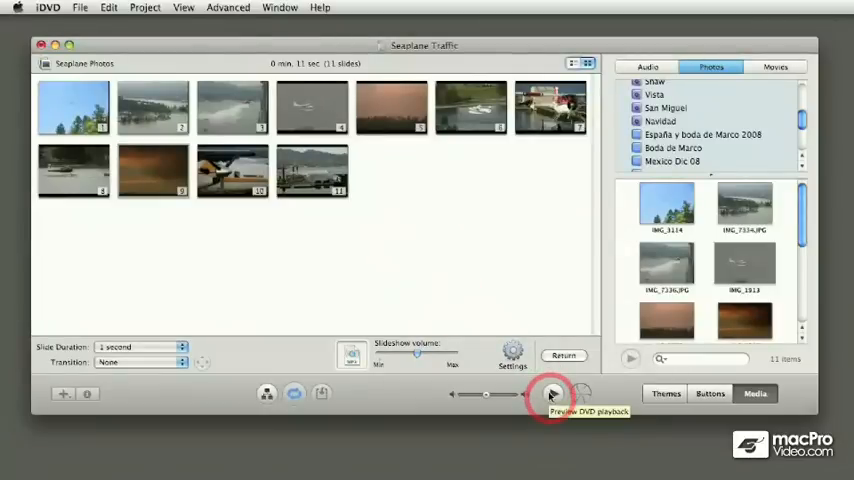
pyautogui.click(548, 395)
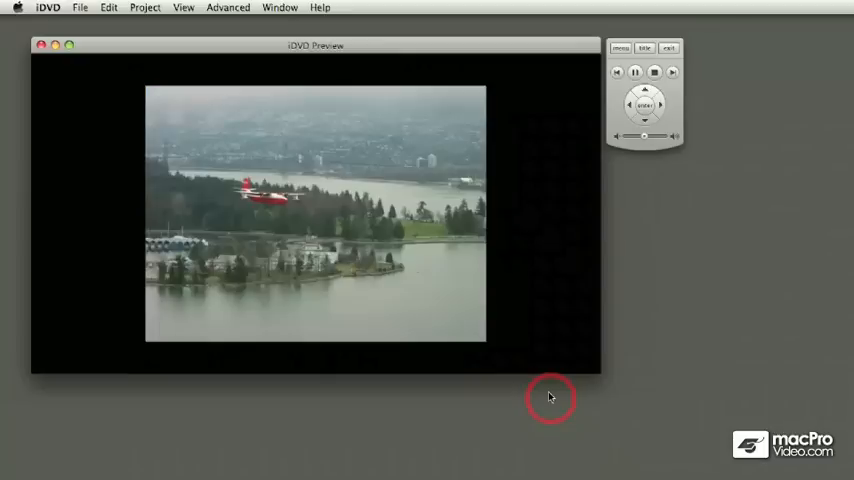